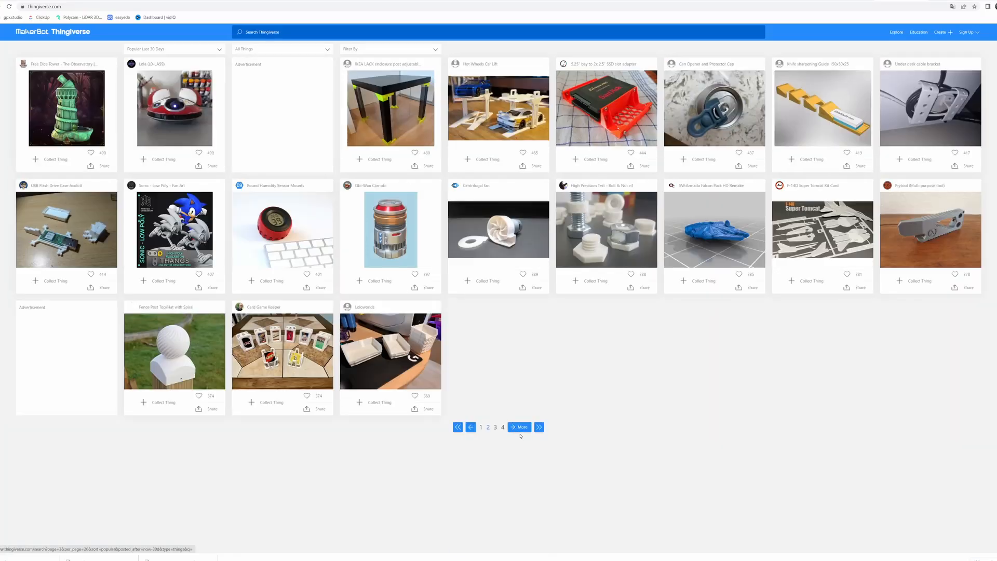
# Advance the 30-day popular things listing to the next results page.
pyautogui.click(519, 427)
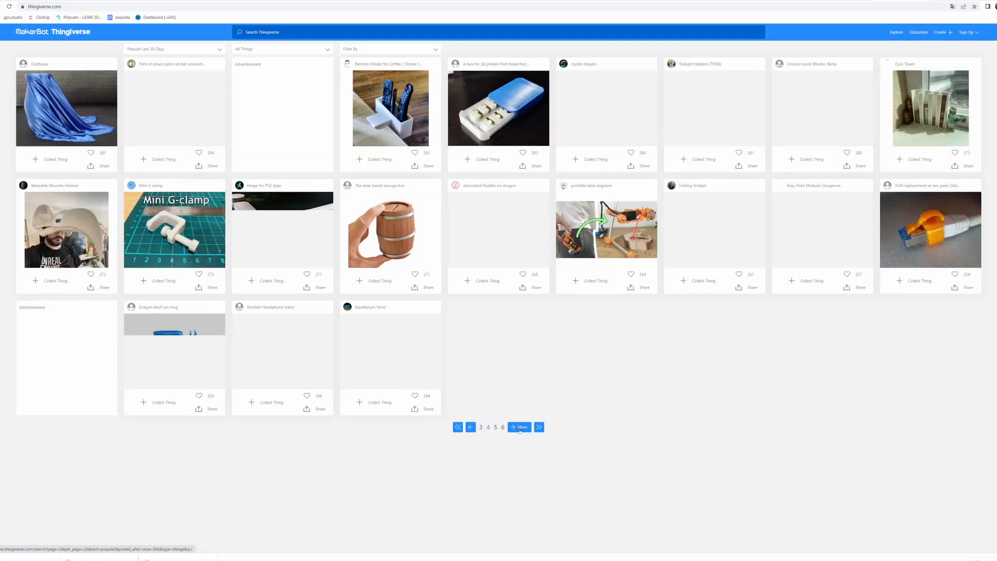